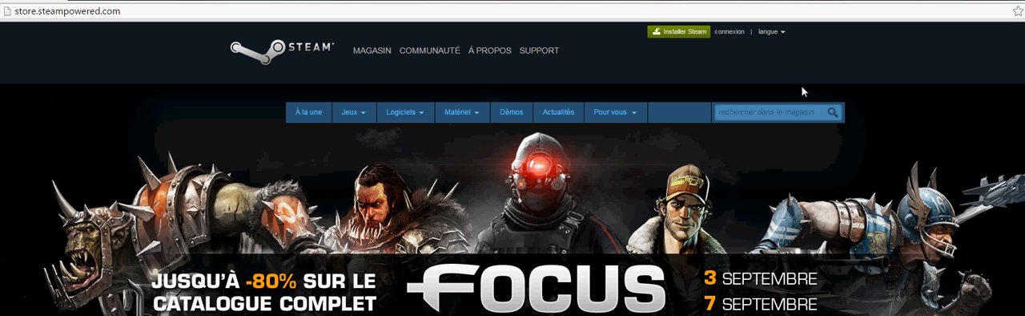
{"action": "left_click", "coordinate": [728, 32]}
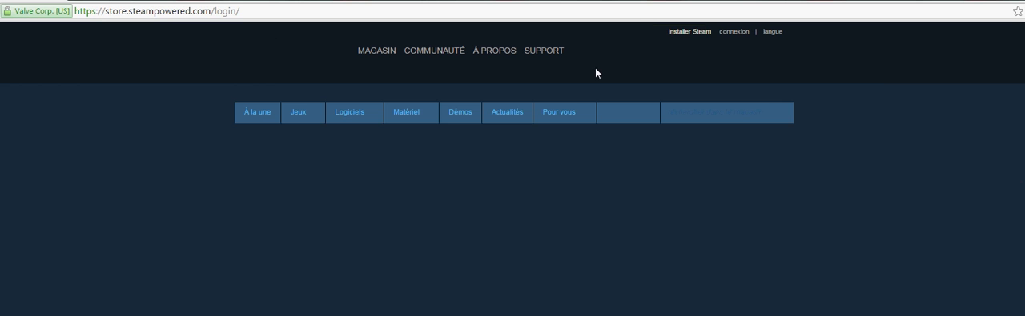
{"action": "type", "text": "crazyjord"}
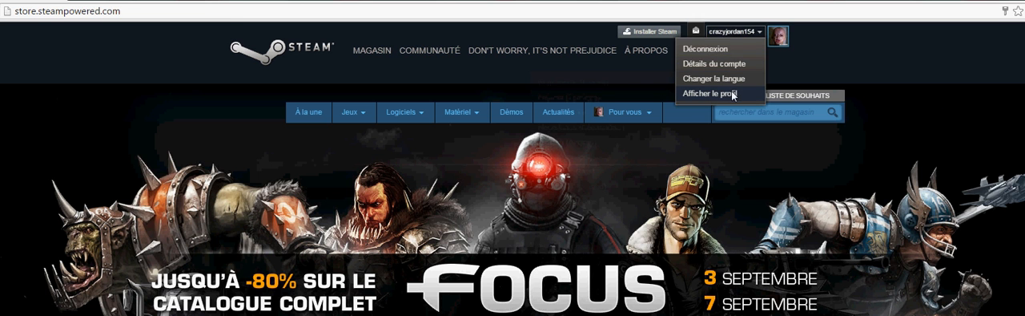
Step: Show the own profile, start 'Modifier le profil' and scroll to the Avatar section
{"action": "left_click", "coordinate": [718, 93]}
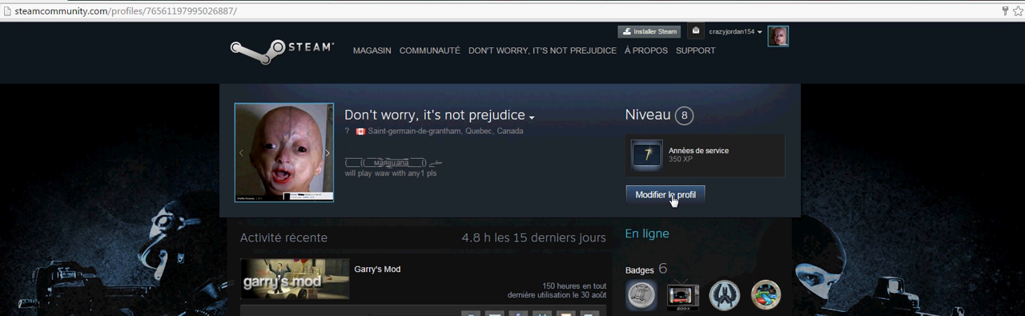
{"action": "left_click", "coordinate": [670, 196]}
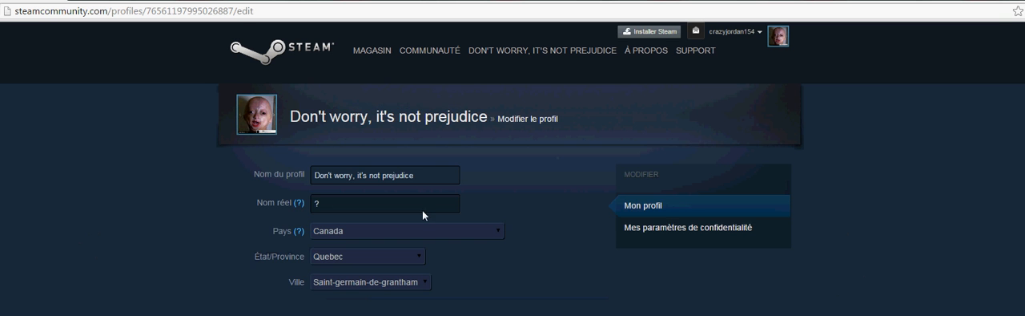
{"action": "scroll", "scroll_direction": "down", "scroll_amount": 3}
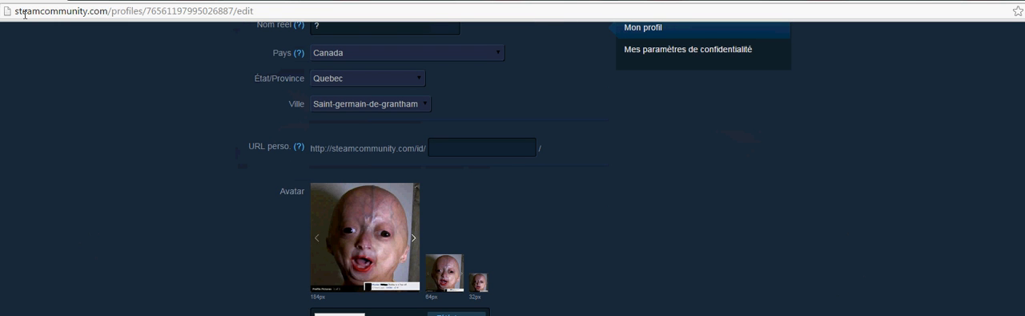
{"action": "mouse_move", "coordinate": [105, 91]}
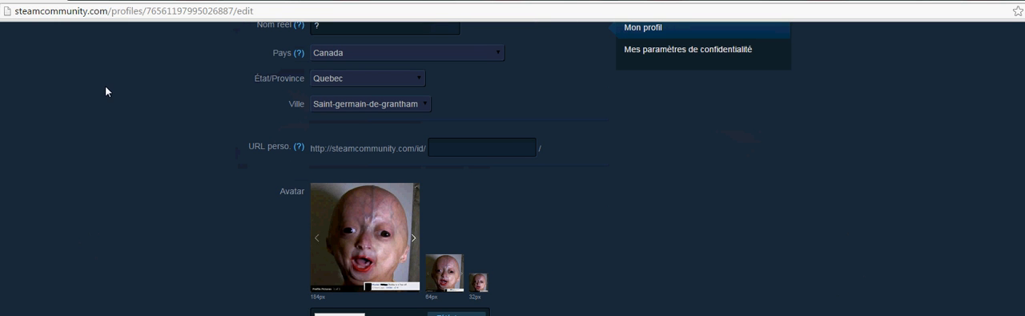
Step: Choose the Desktop image in the Open dialog and upload it as the avatar
{"action": "left_click", "coordinate": [145, 10]}
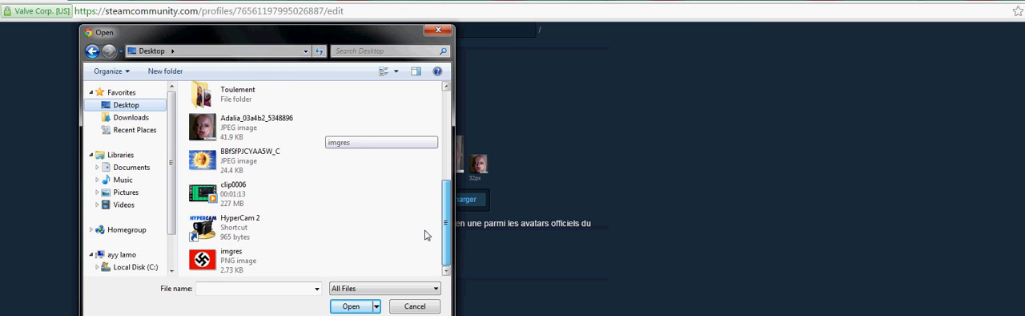
{"action": "left_click", "coordinate": [352, 306]}
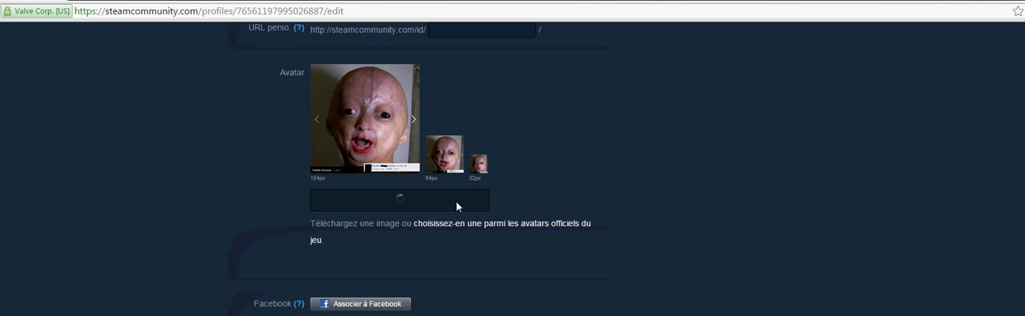